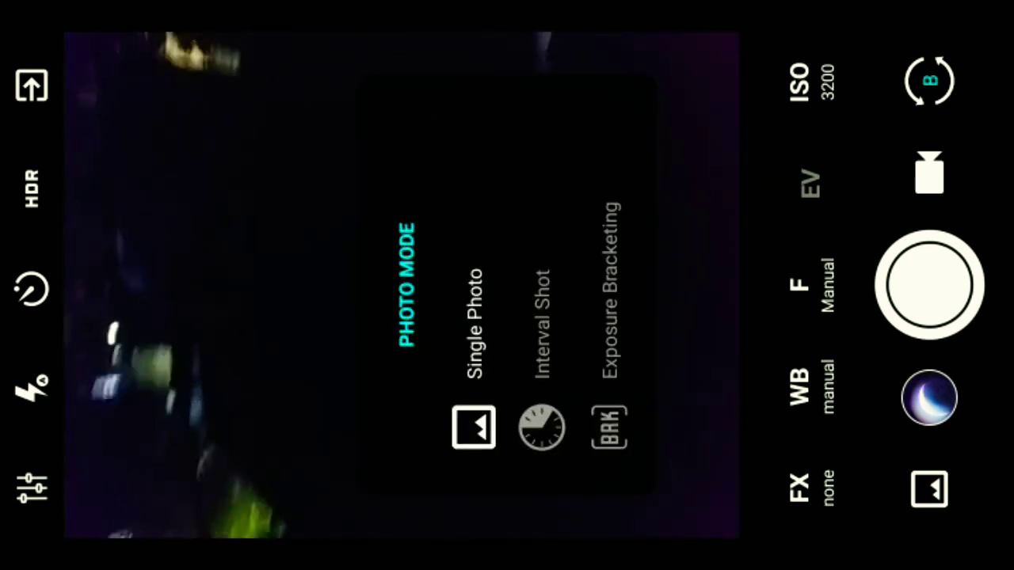
Choose Interval Shot as the photo mode for the night-sky sequence.
left_click(542, 428)
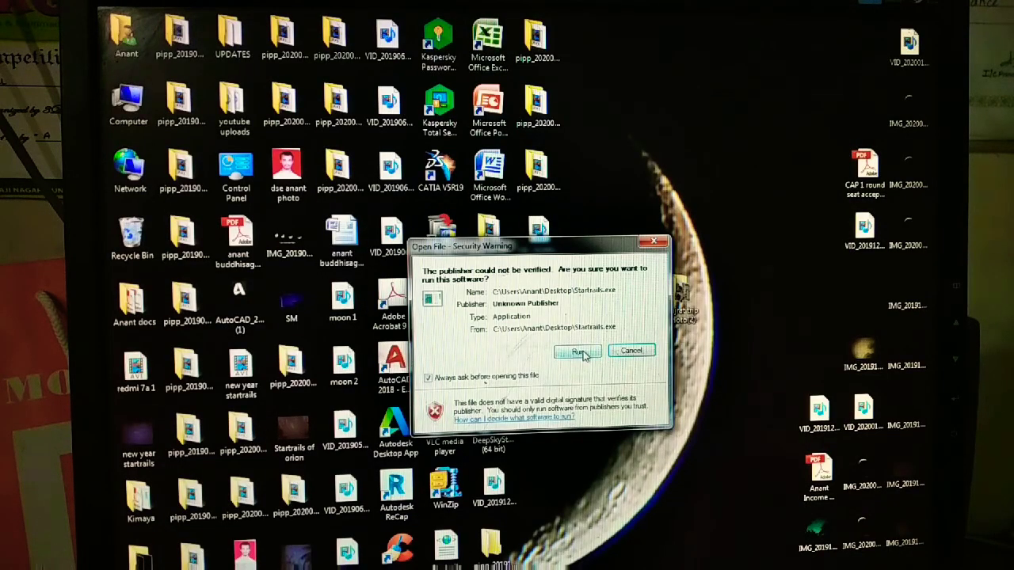
Allow the unverified Startrails program to run and launch it from the desktop.
left_click(577, 352)
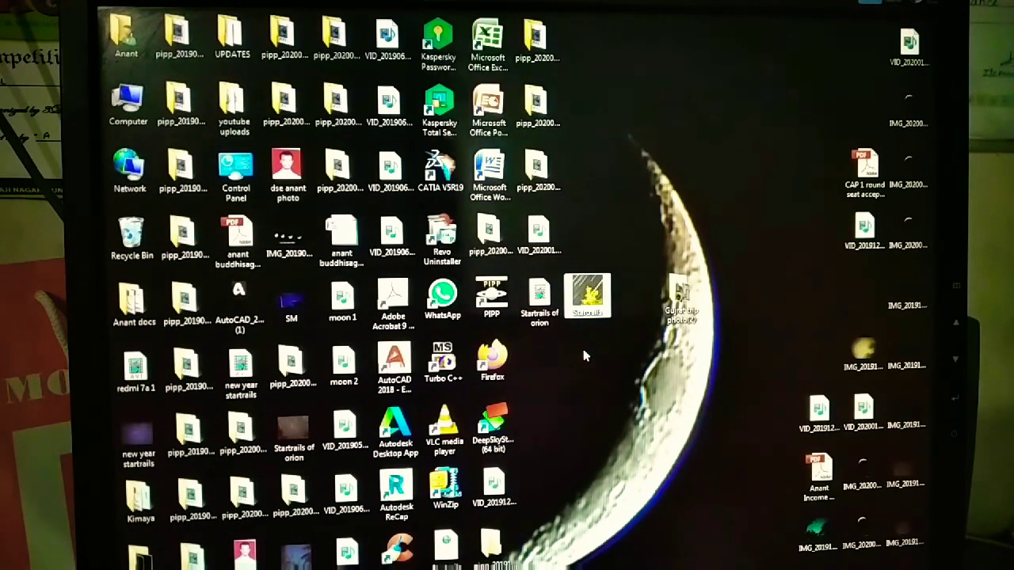
double_click(587, 296)
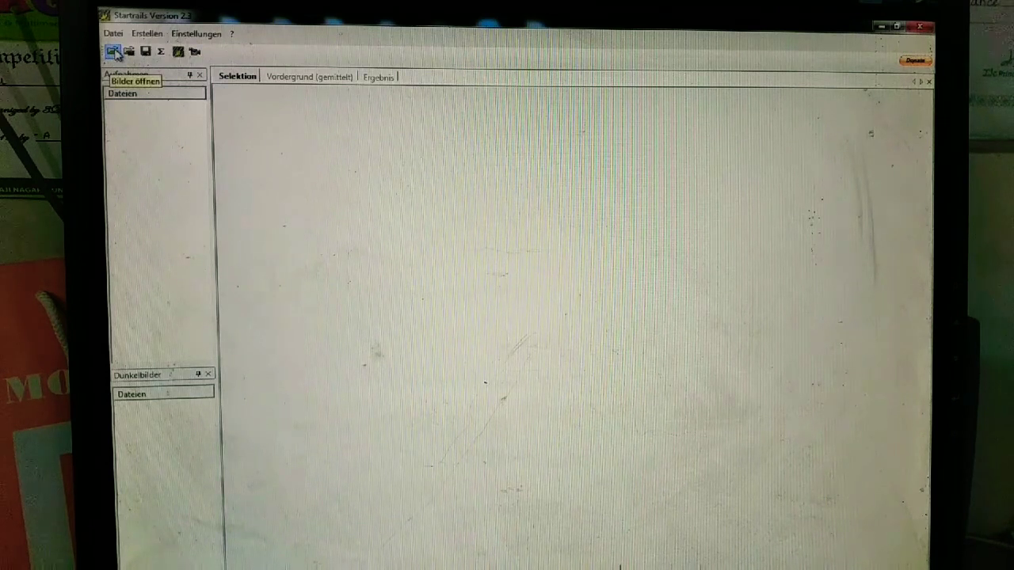
Load all the IMG_20200127 night-sky photos into the Startrails image list.
left_click(114, 51)
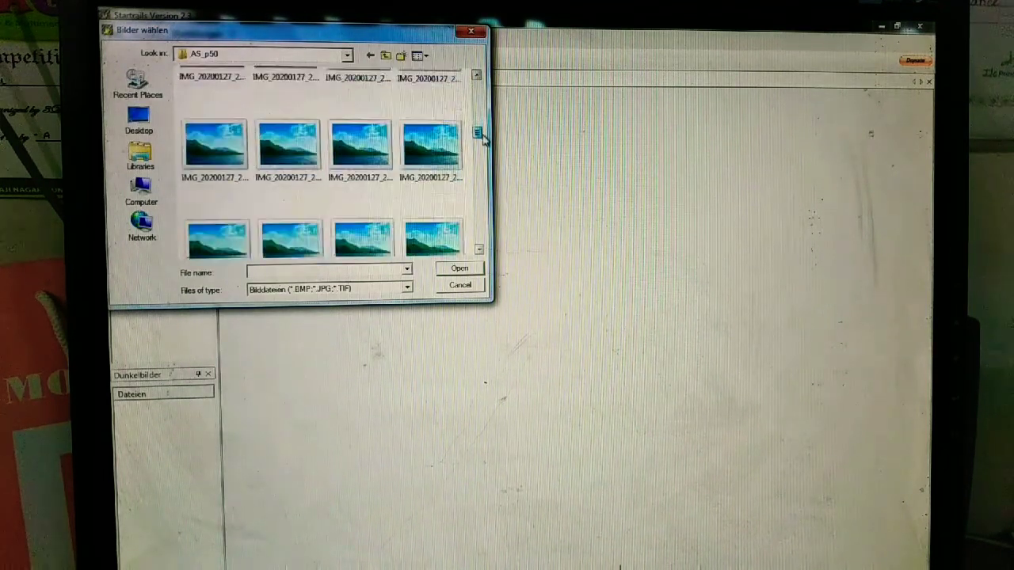
scroll("down", 3)
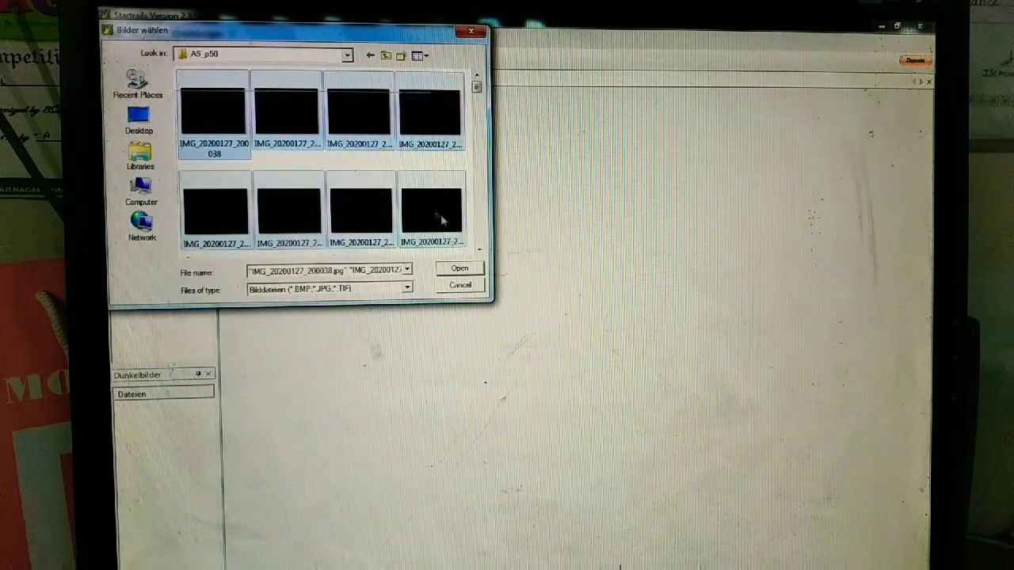
scroll("down", 3)
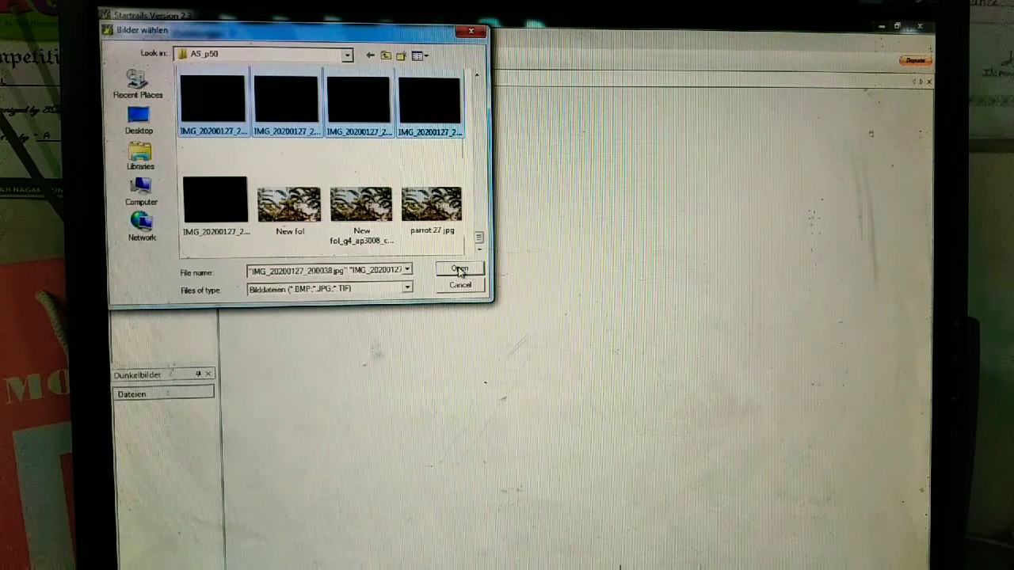
left_click(459, 269)
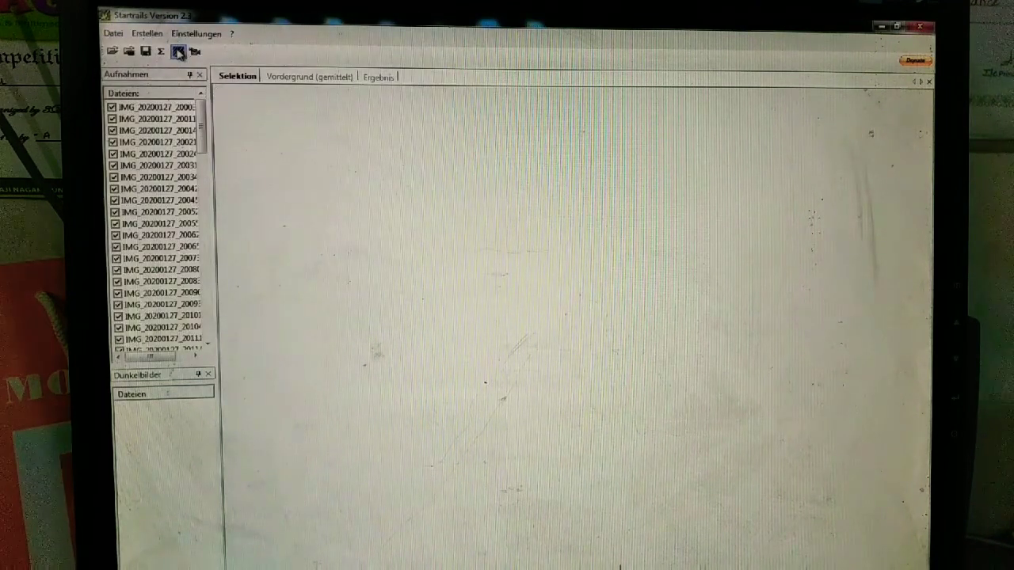
Set the stacking mode to Lighten-Screen Blend in Einstellungen and confirm.
left_click(177, 51)
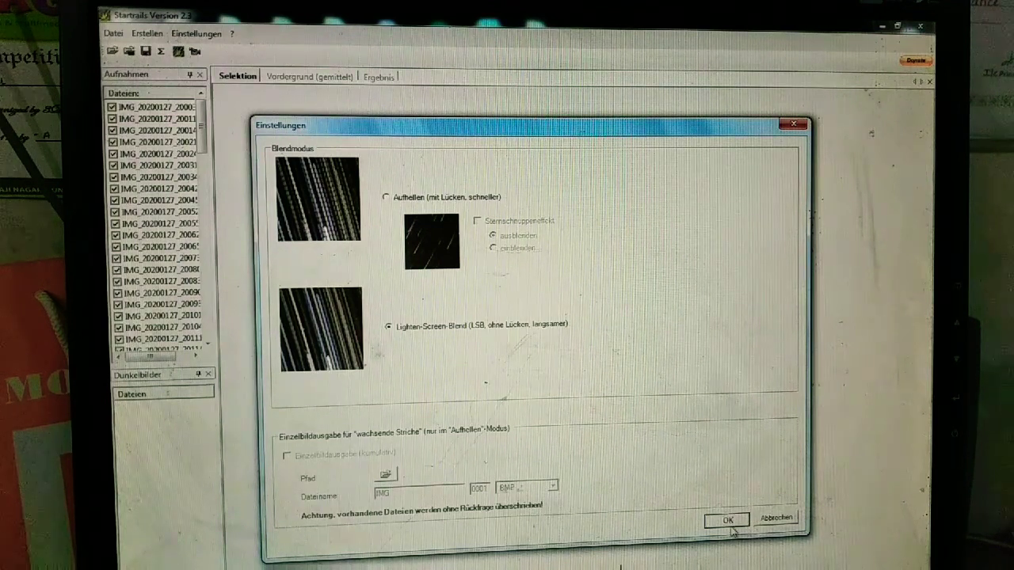
left_click(726, 520)
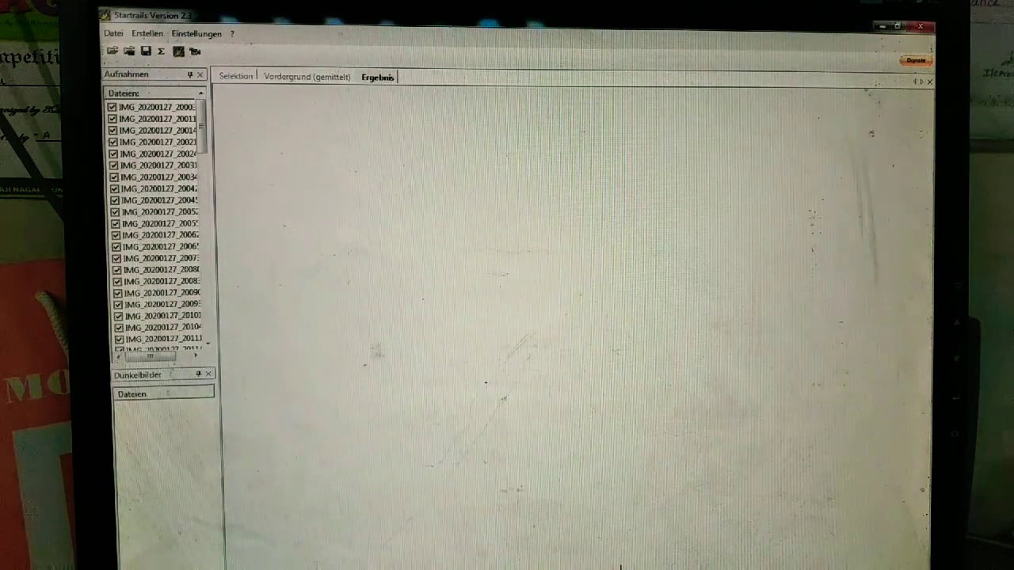